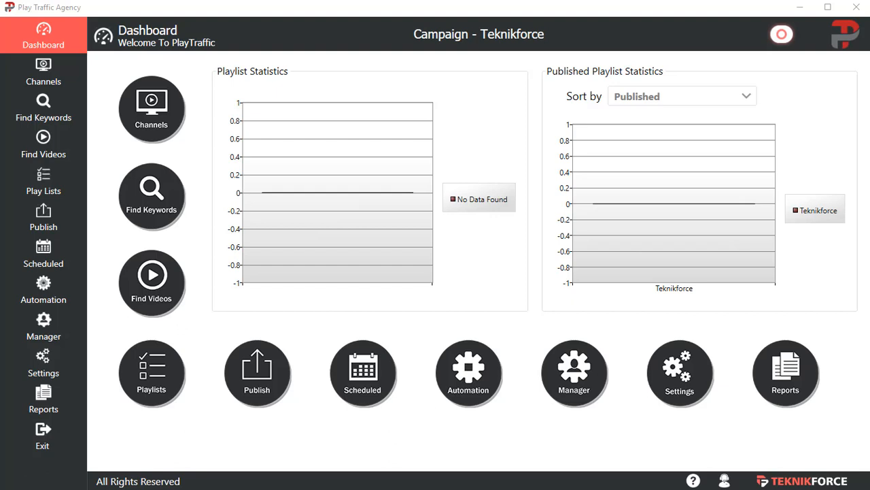
mouse_move(500, 439)
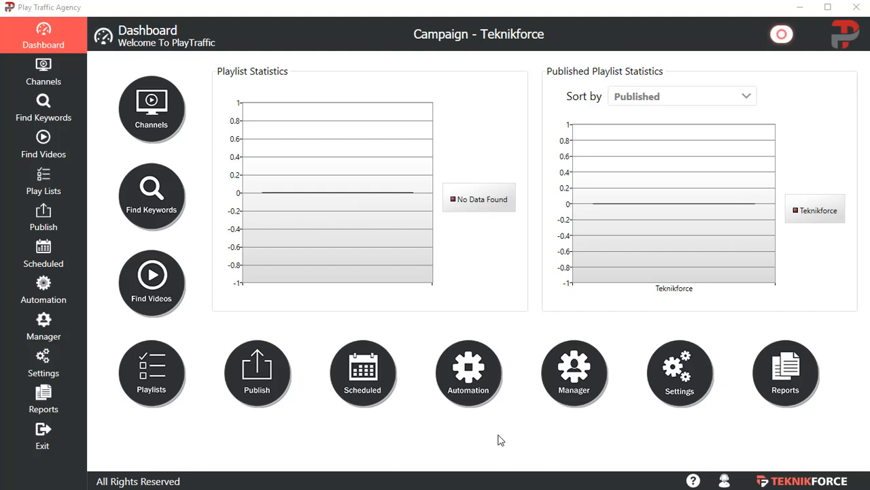
mouse_move(468, 372)
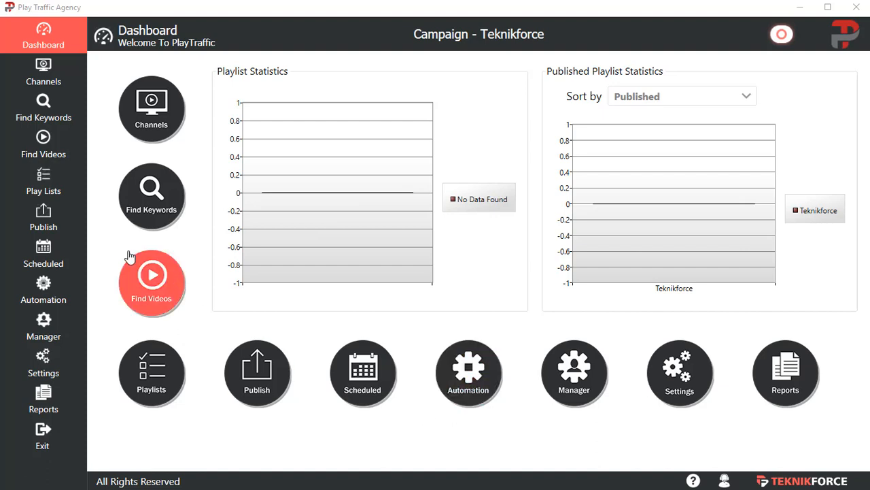
mouse_move(43, 289)
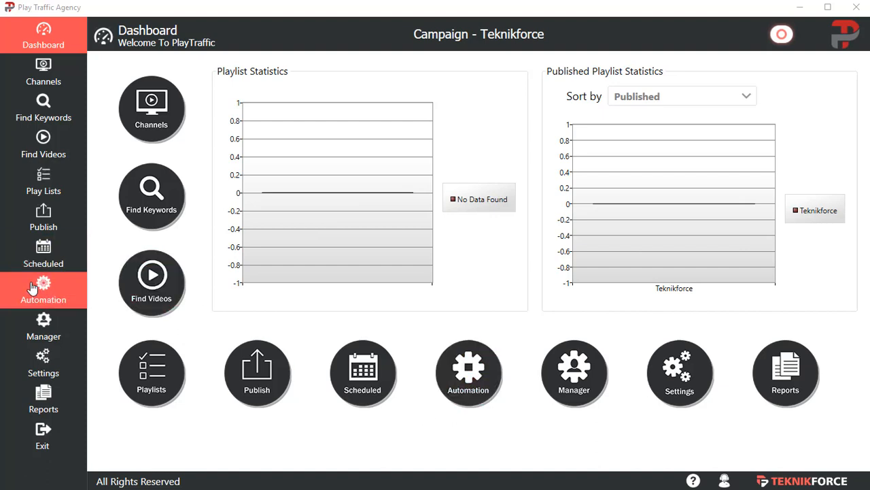
- Add the Livecaster YT Demo video plus random-video entries to the automation template list
left_click(43, 290)
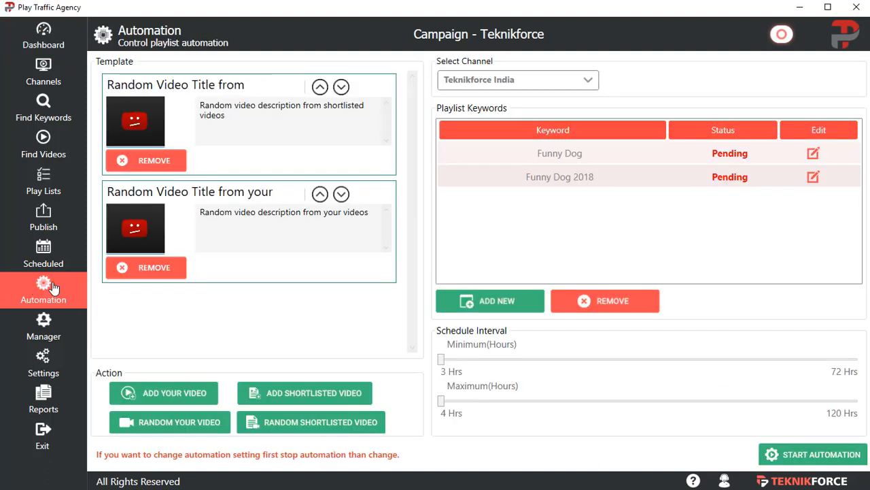
mouse_move(270, 293)
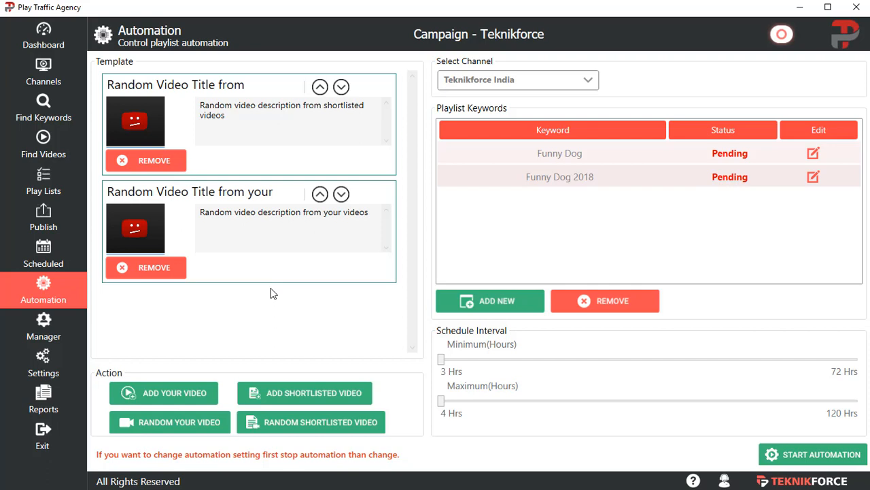
mouse_move(211, 294)
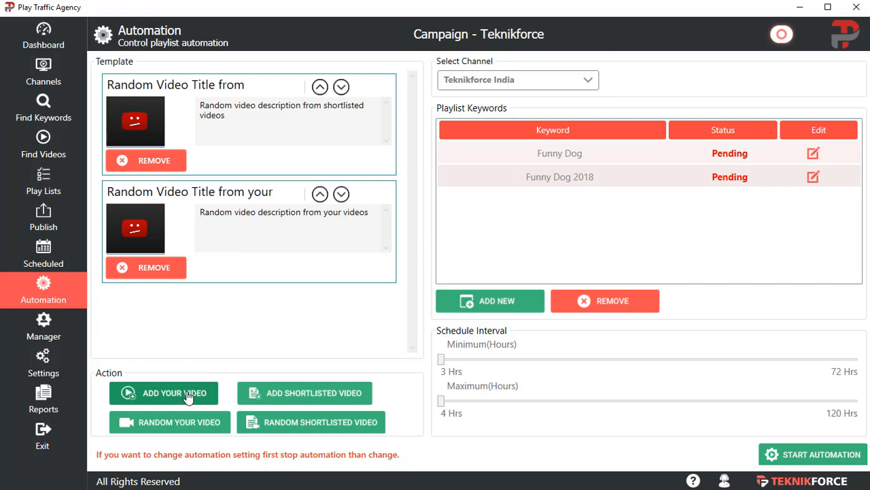
left_click(173, 393)
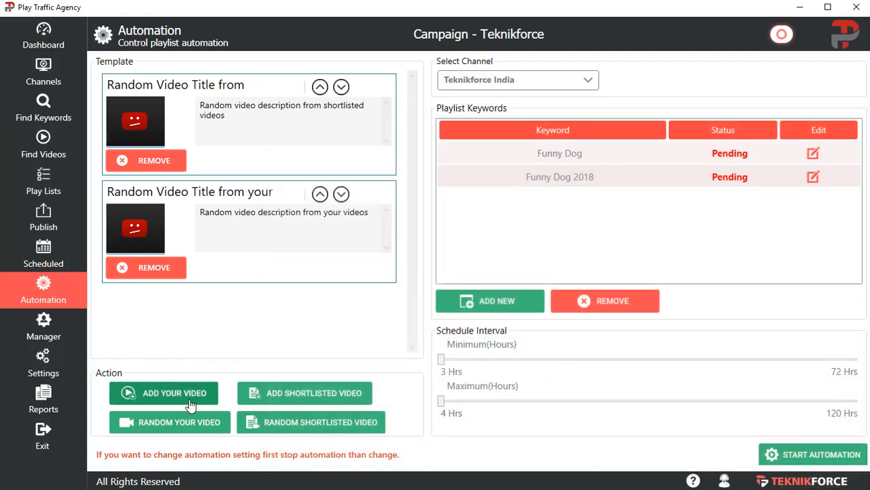
left_click(163, 393)
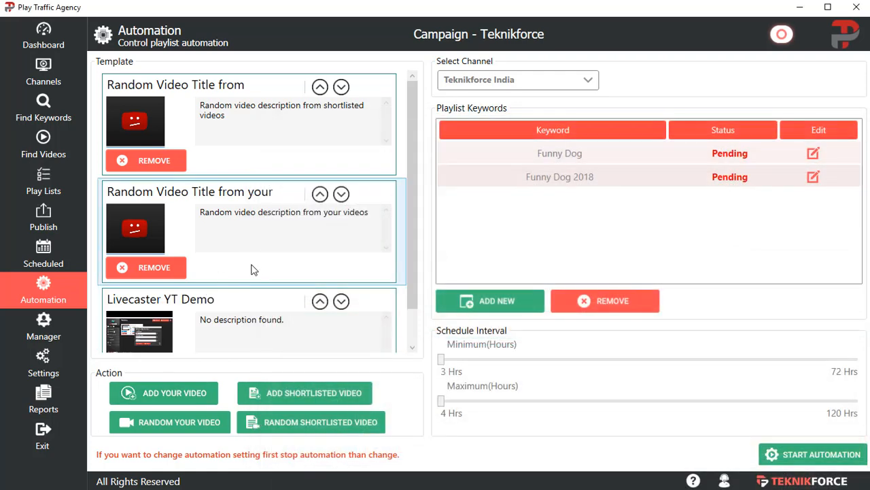
left_click(292, 225)
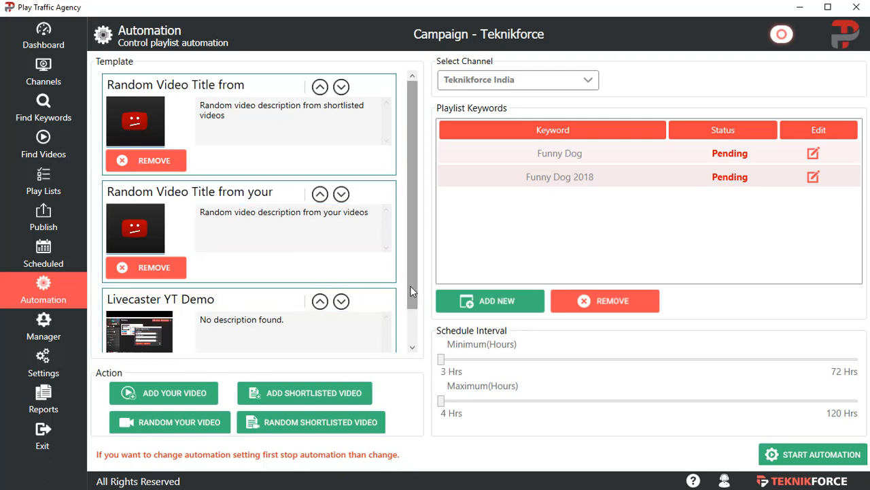
scroll("down", 3)
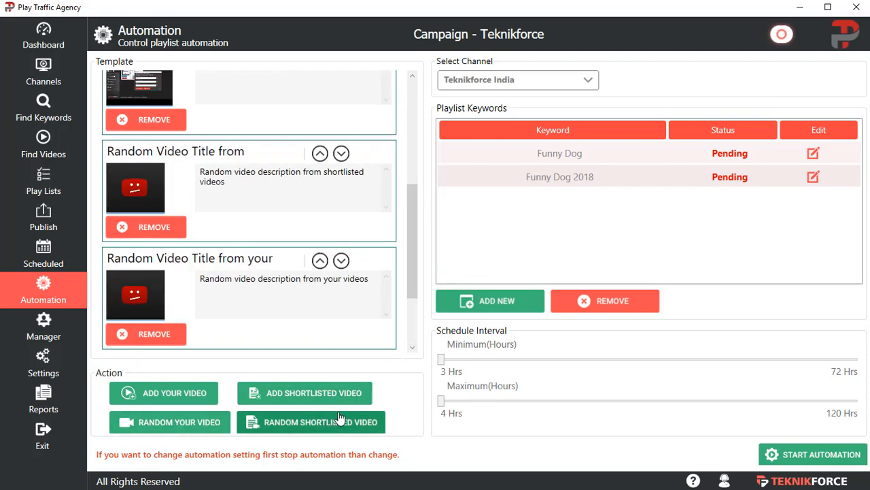
scroll("up", 3)
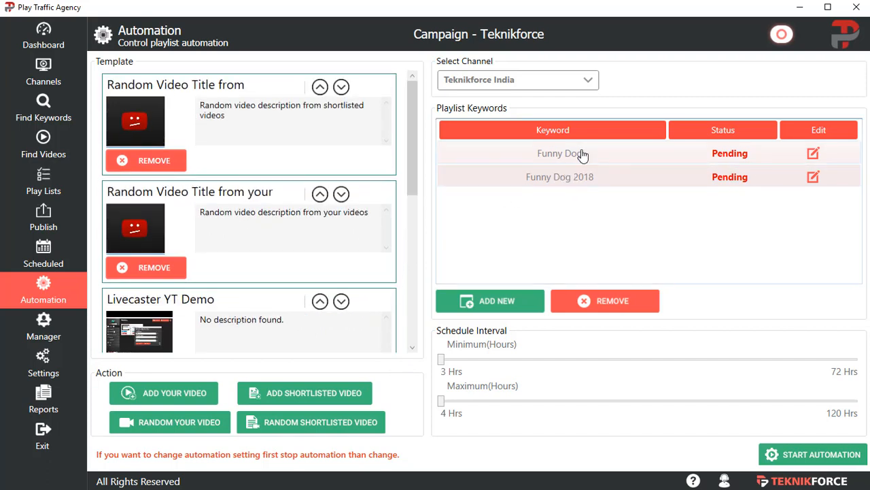
mouse_move(555, 178)
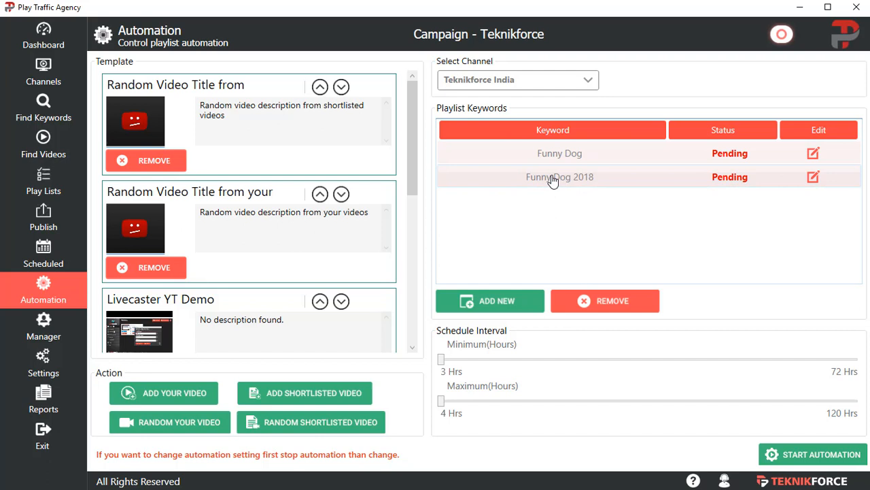
mouse_move(554, 184)
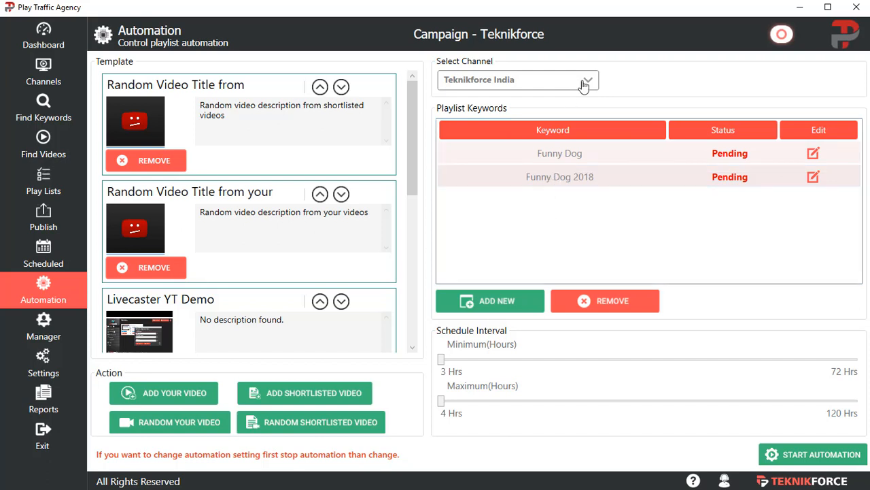
- Raise the minimum schedule interval and start editing the random-video description
left_click(585, 80)
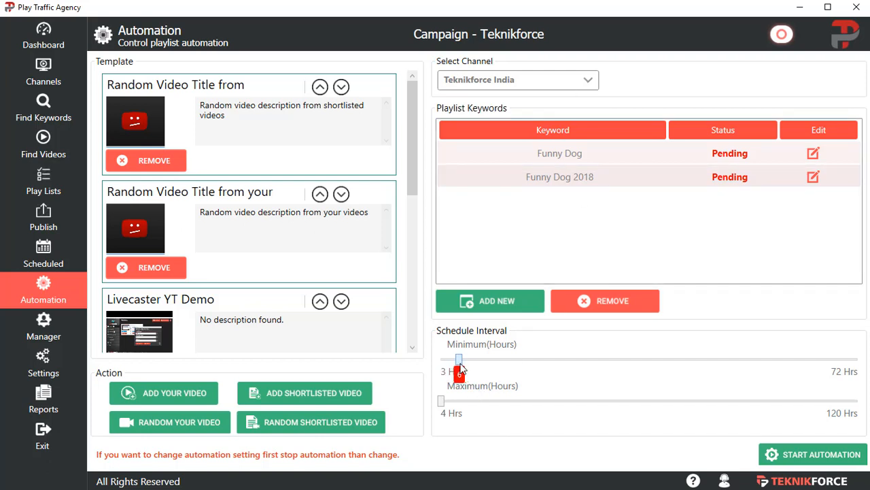
left_click_drag(440, 400, 520, 400)
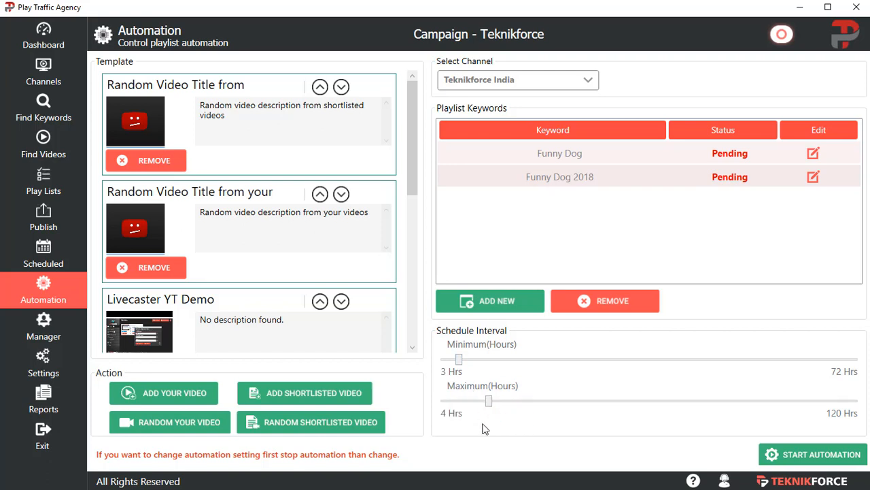
left_click(330, 229)
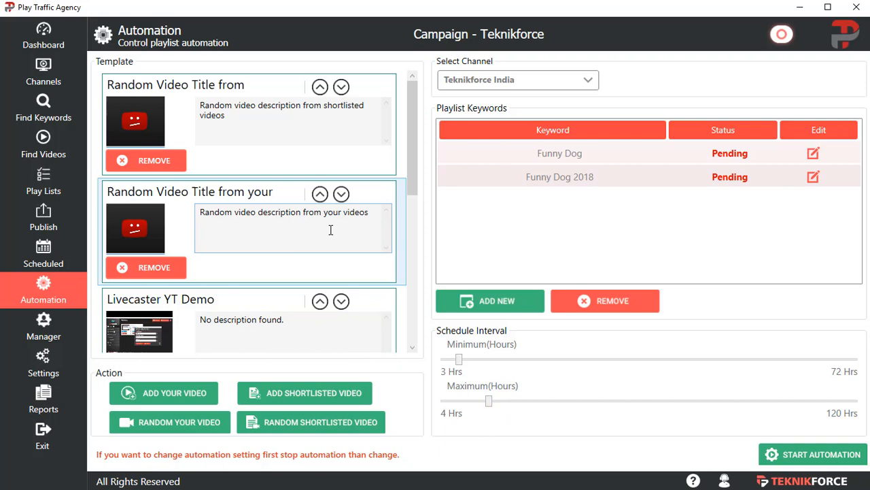
scroll("down", 3)
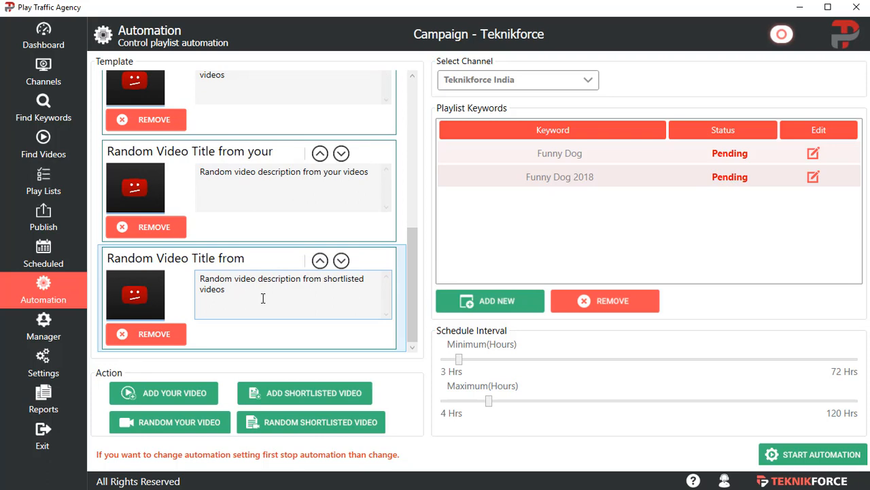
mouse_move(225, 265)
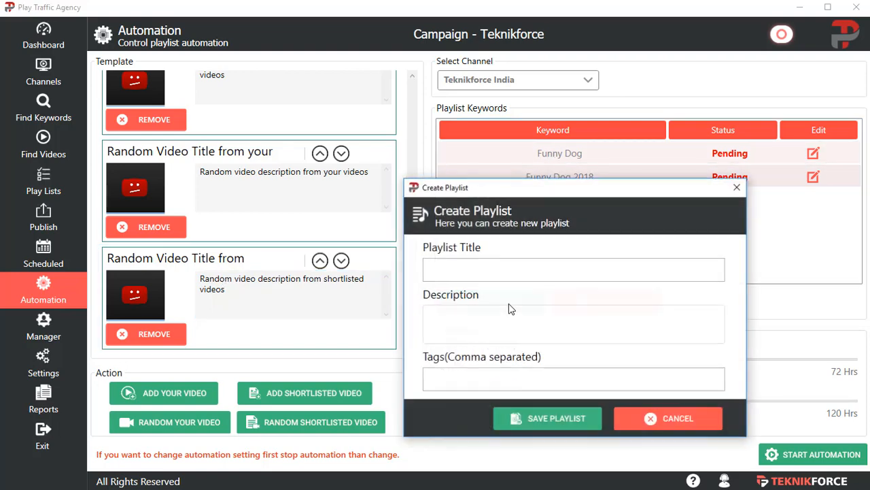
- Save a new playlist keyword titled 'Funny funny dog'
type("Funn")
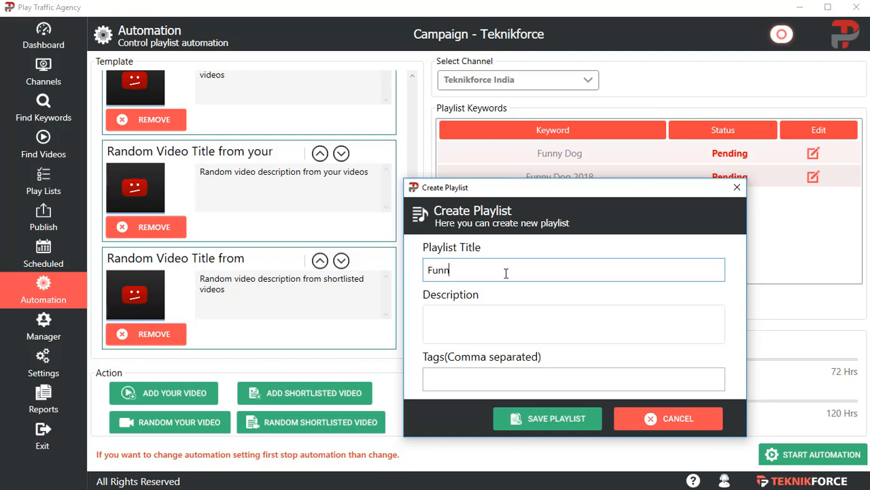
type("y funny dog")
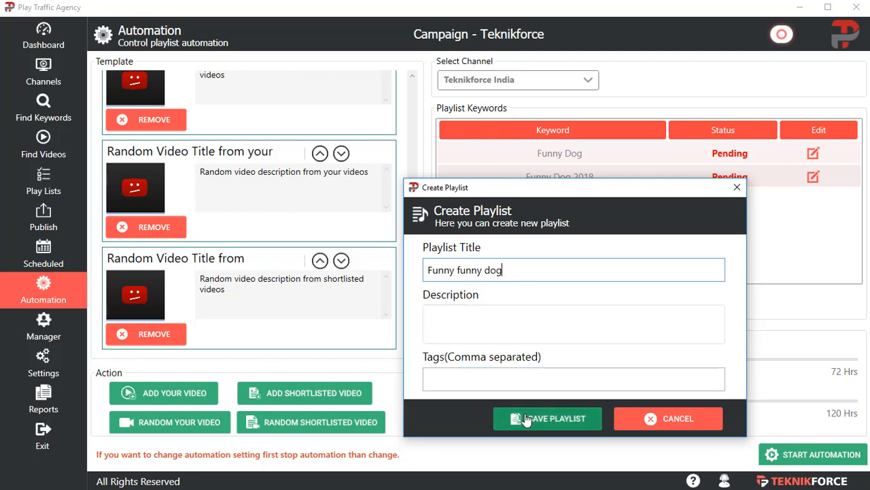
left_click(547, 419)
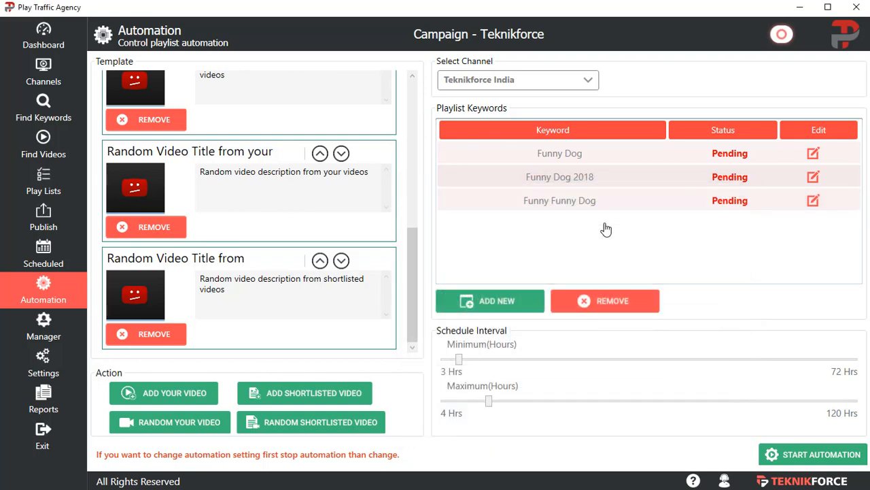
mouse_move(739, 162)
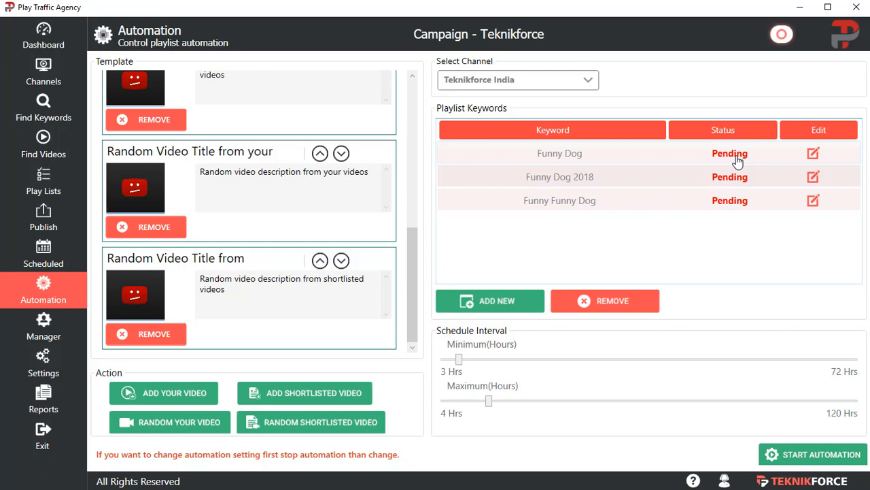
mouse_move(727, 189)
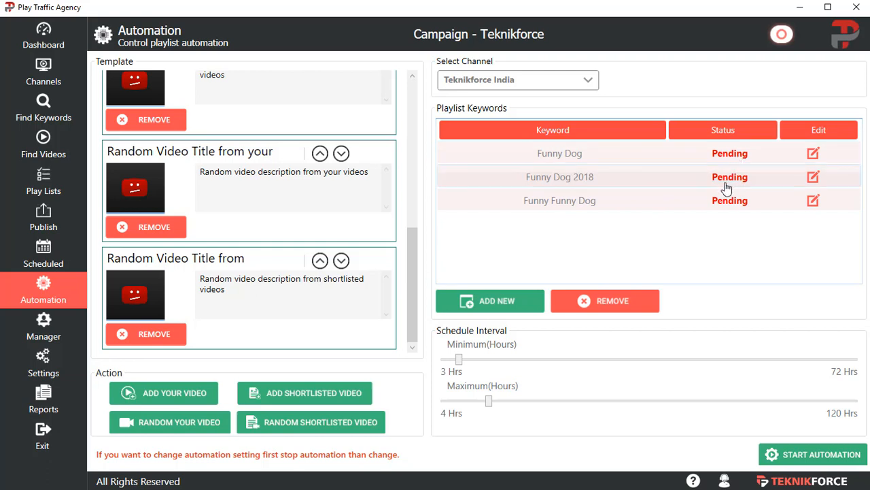
mouse_move(722, 193)
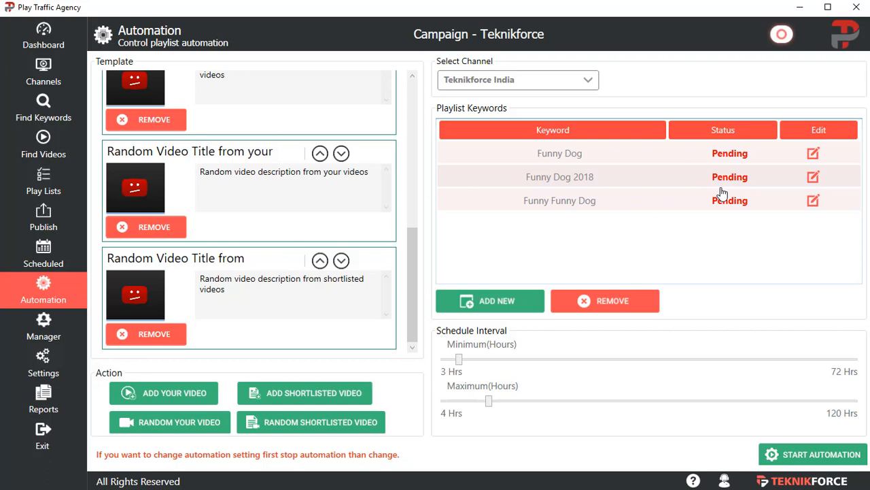
mouse_move(508, 135)
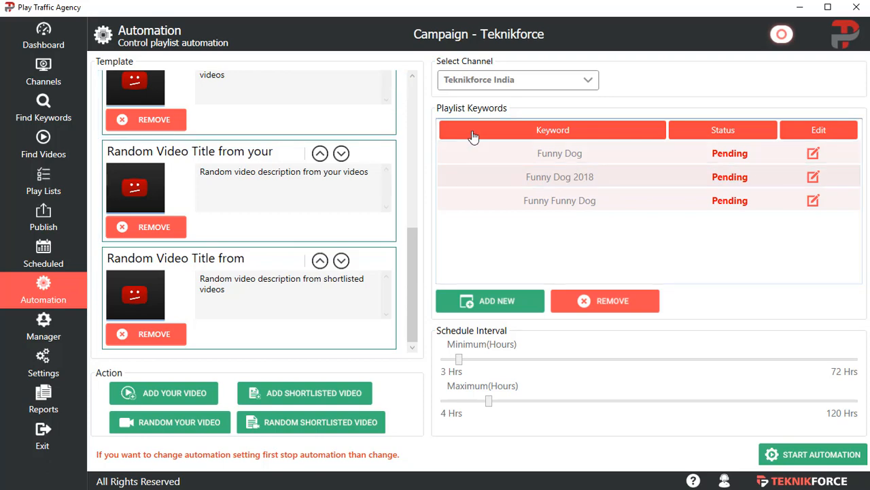
- Load the published WP Scarcity Jeet playlist in Manager and review its channel and shortlisted videos
left_click(43, 327)
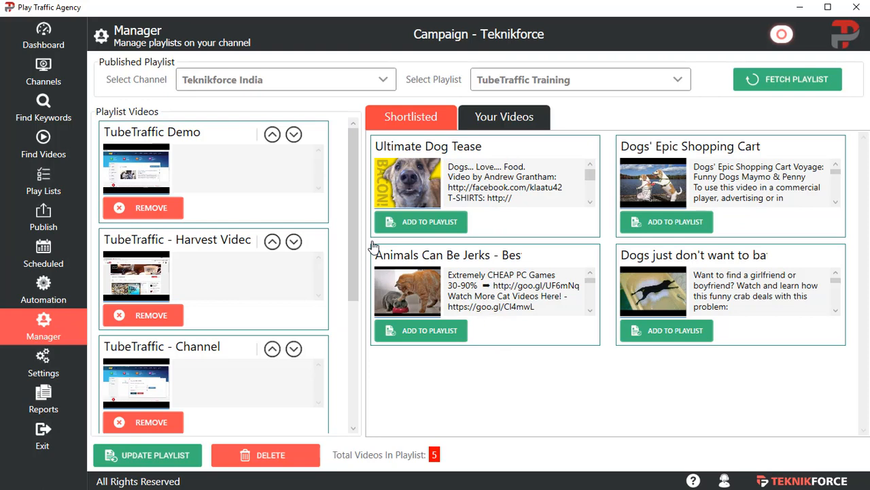
mouse_move(321, 233)
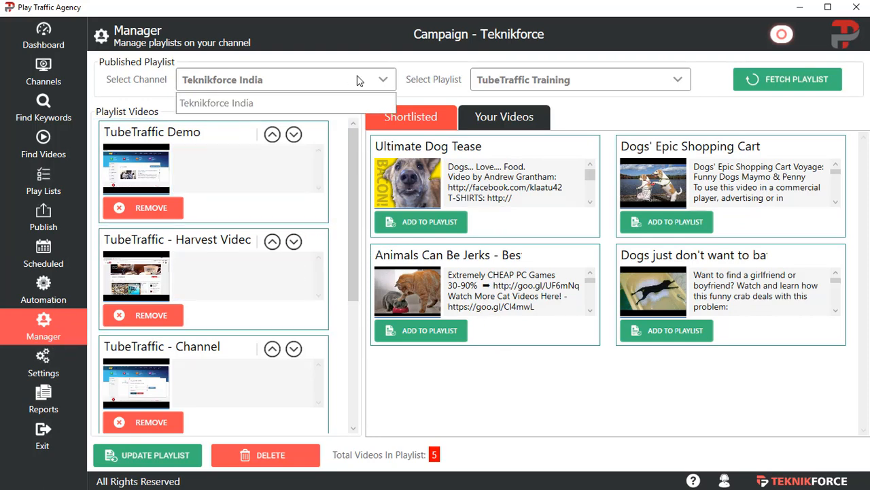
left_click(675, 80)
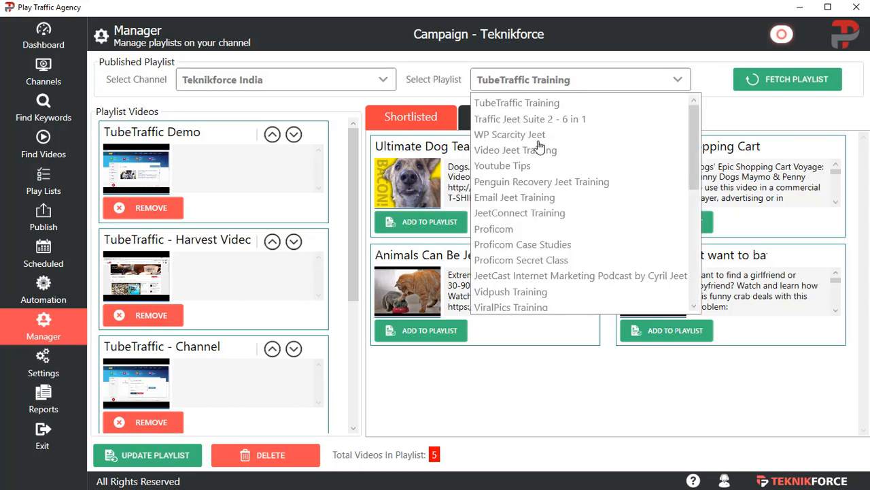
left_click(509, 133)
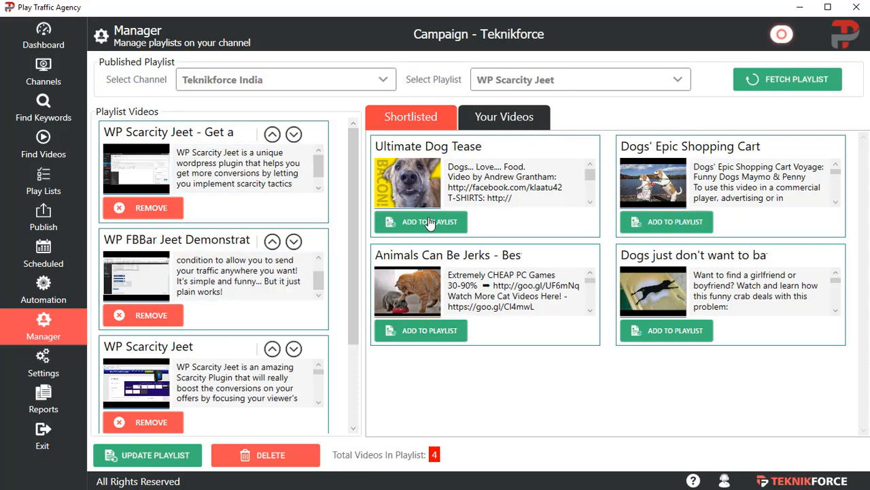
left_click(504, 117)
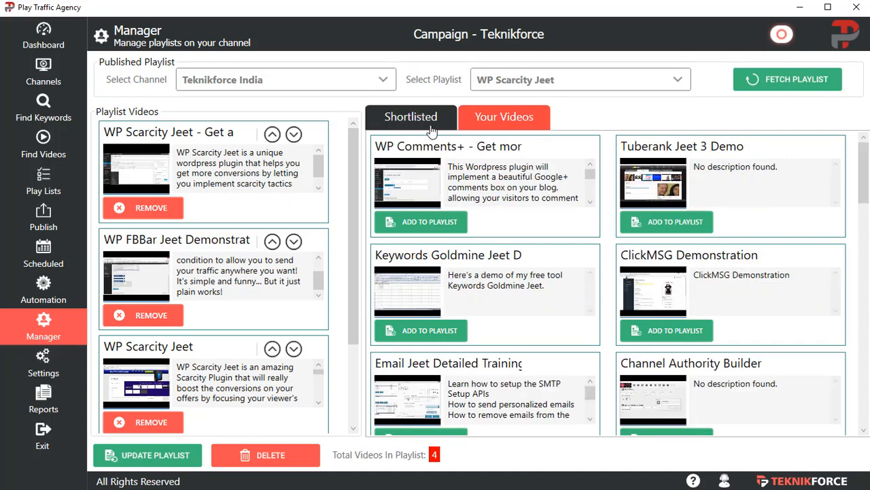
left_click(411, 117)
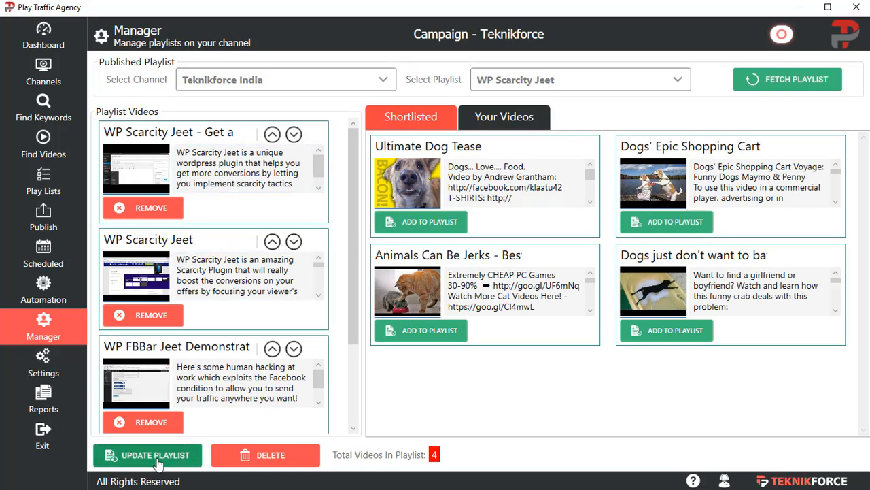
mouse_move(354, 362)
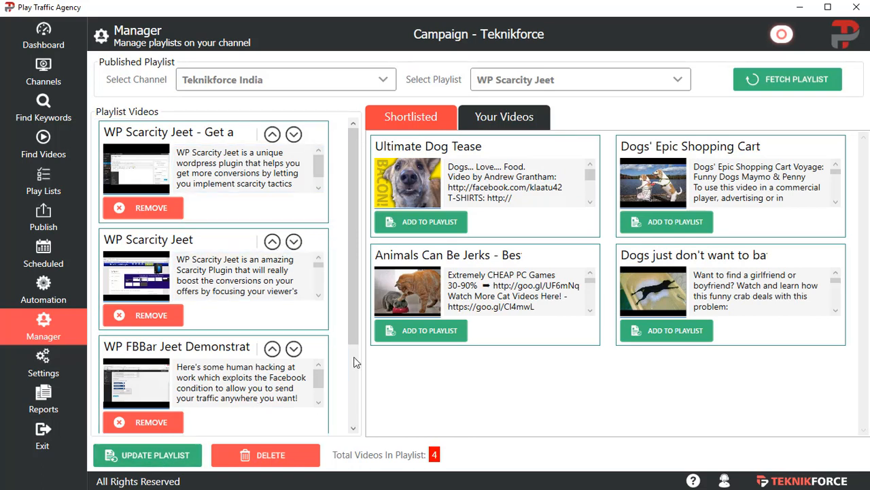